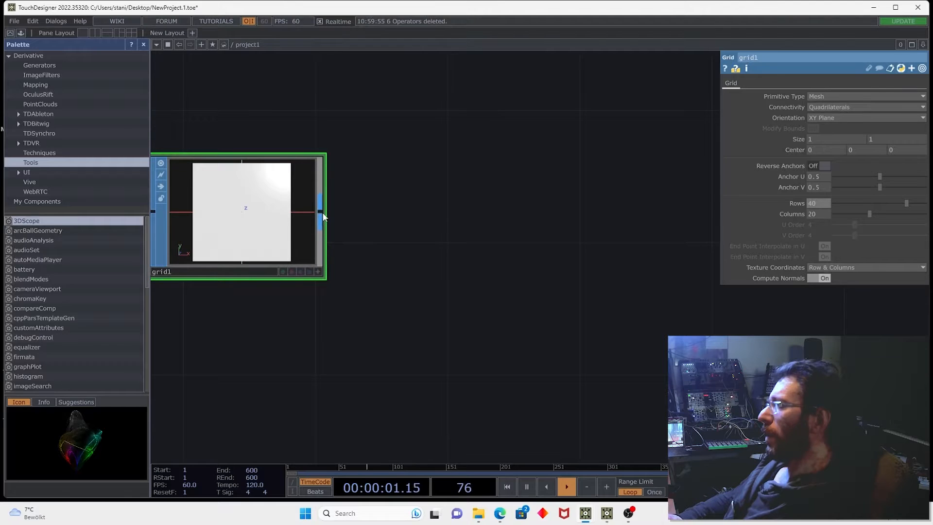
Add a Convert SOP after grid1 and set Convert To to Polygon
type("co")
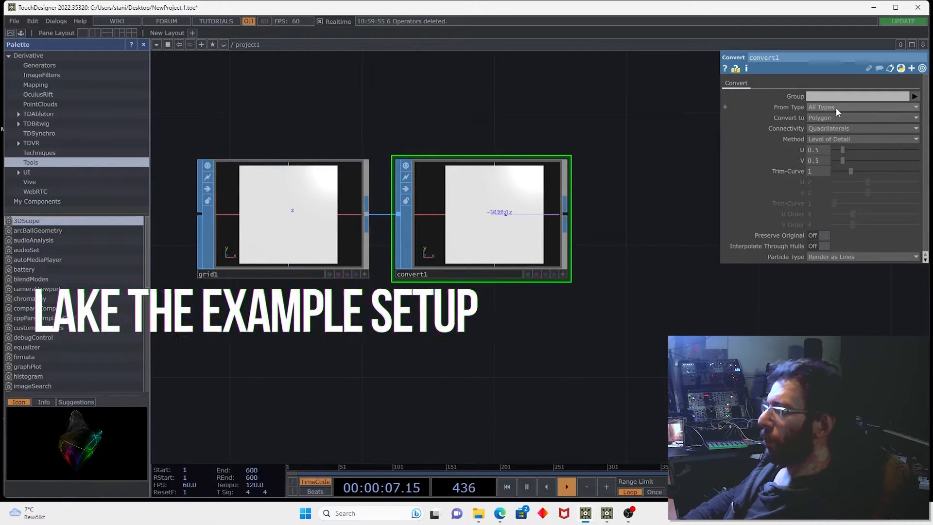
left_click(862, 128)
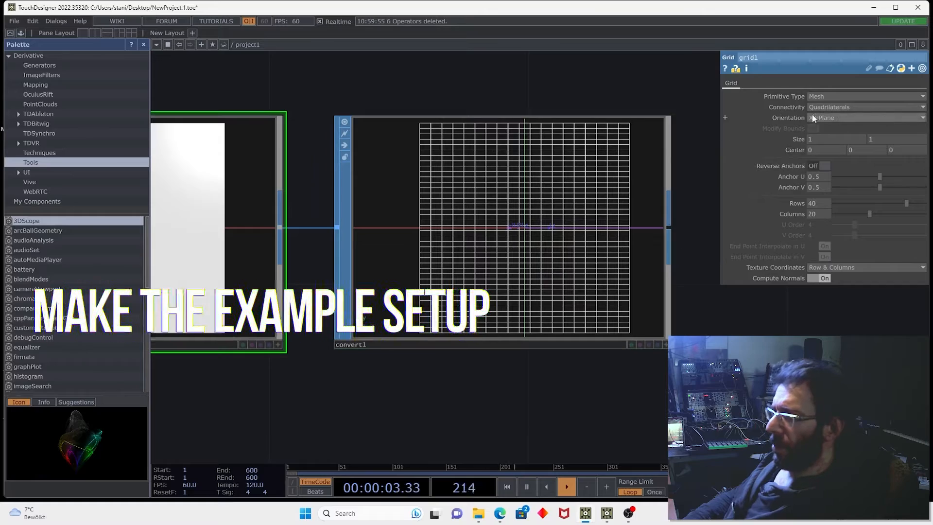
left_click(863, 107)
type("t")
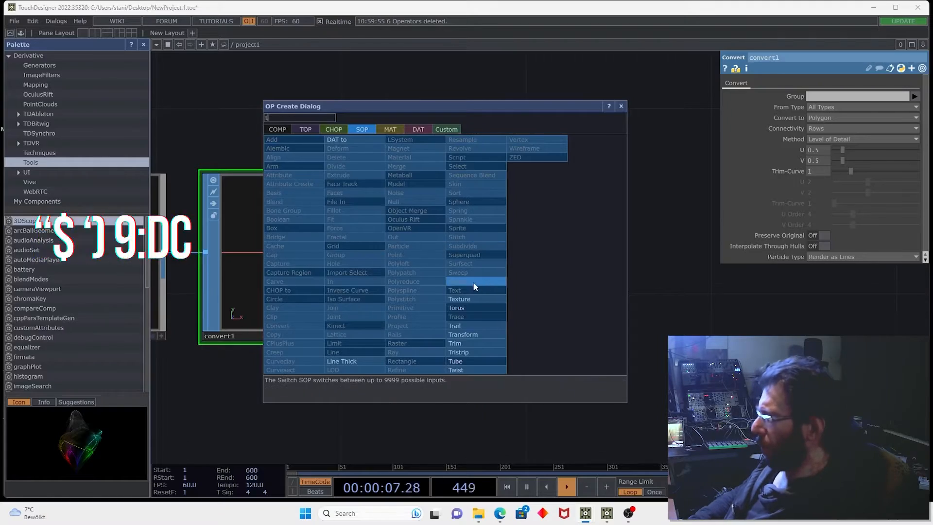
Add a Texture SOP after the row-converted grid lines
left_click(456, 289)
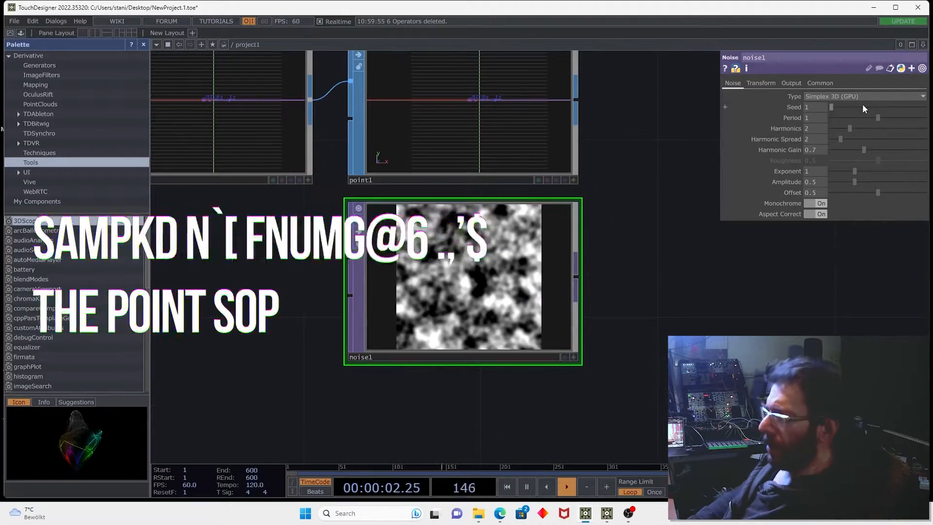
Adjust noise1's parameters beside the point operator's New Width attribute
left_click(760, 82)
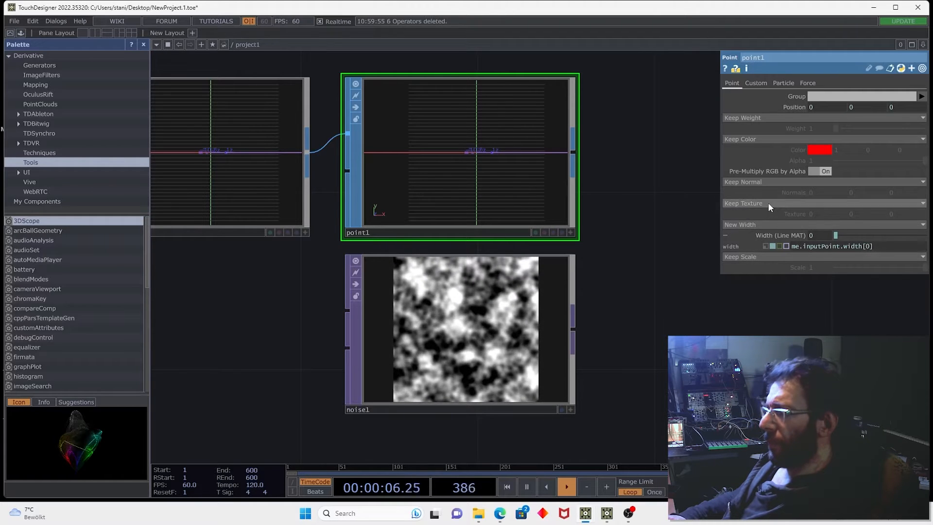
Set Texture to Add Texture and make width sample op('noise1') at me.inputTexture[0]
left_click(742, 203)
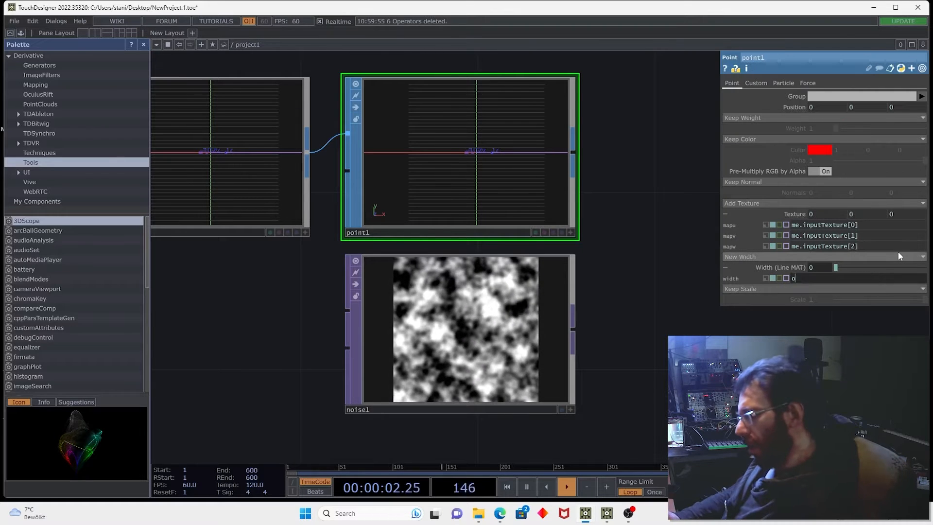
type("op()")
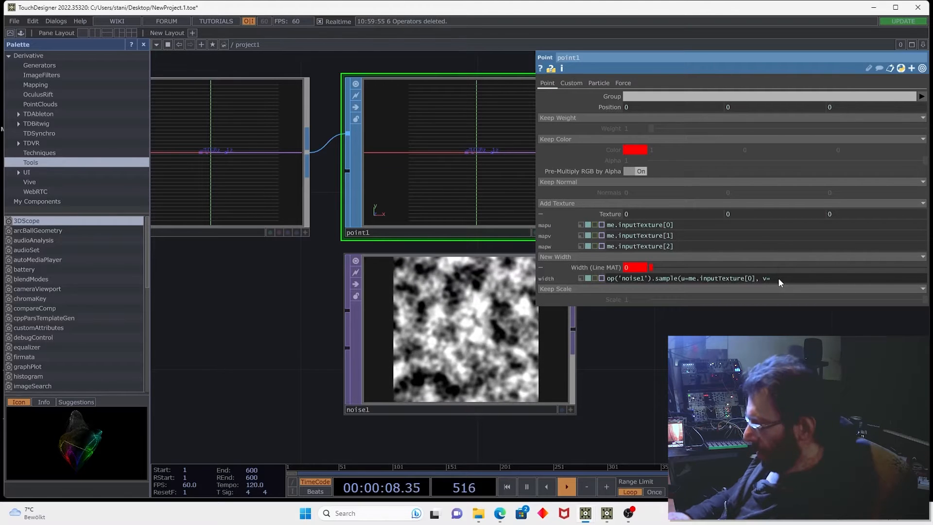
type("me.inputTexture[0]")
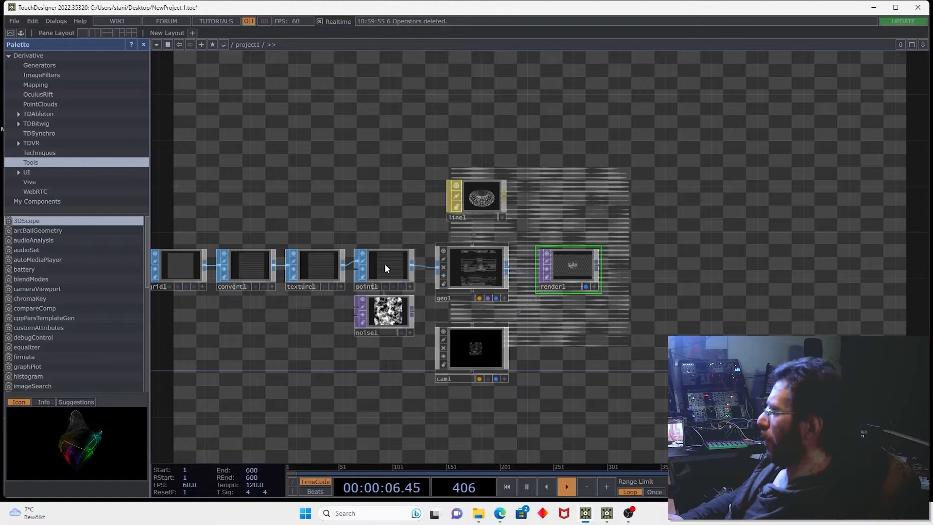
Select point1 in the network to build the render chain from it
left_click(383, 269)
type("me.inputPoint.z")
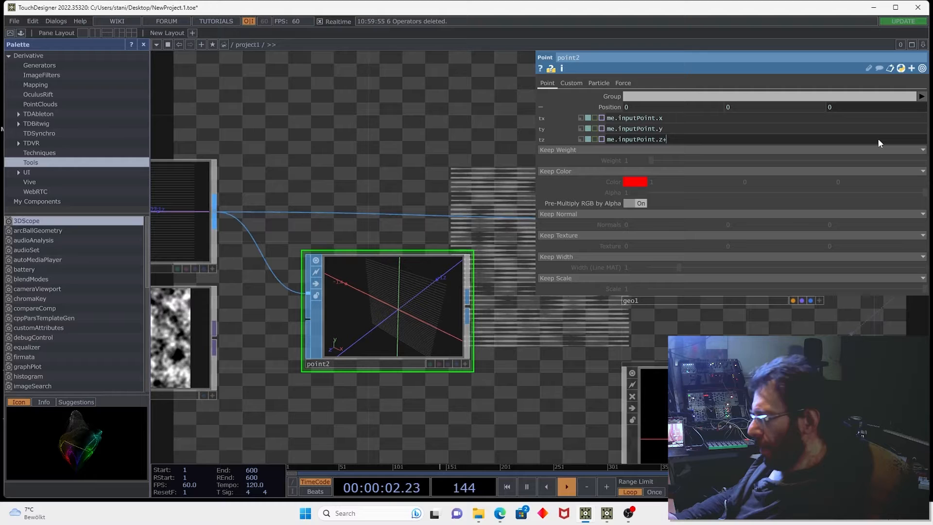
Set point2's tz to me.inputPoint.z+me.inputPoint.width*.1
type("+me.inputPoint")
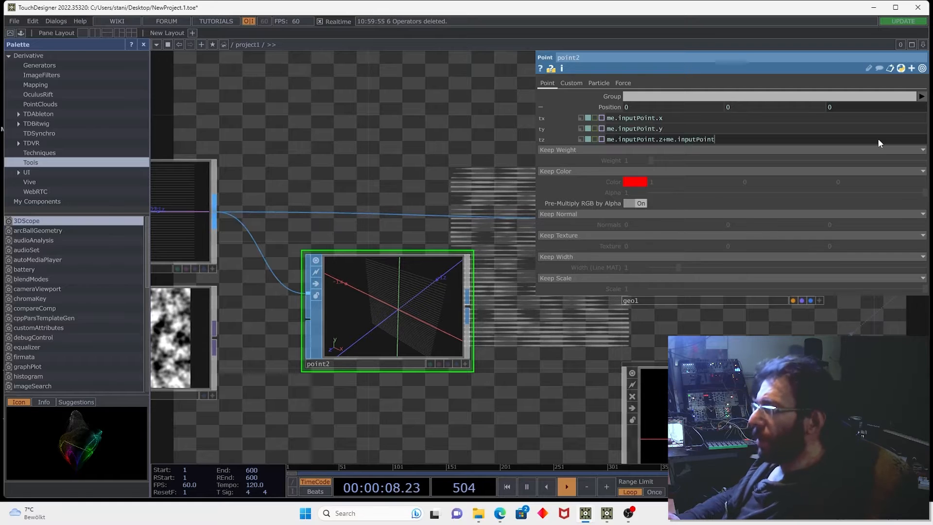
type(".width*.1")
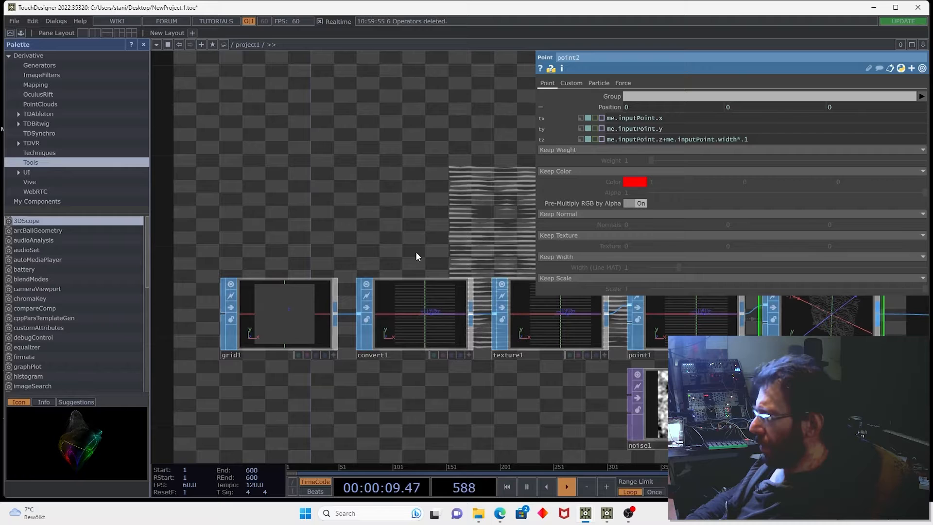
Wire point2 into geo1 and bring up cam1's View parameters
left_click(277, 315)
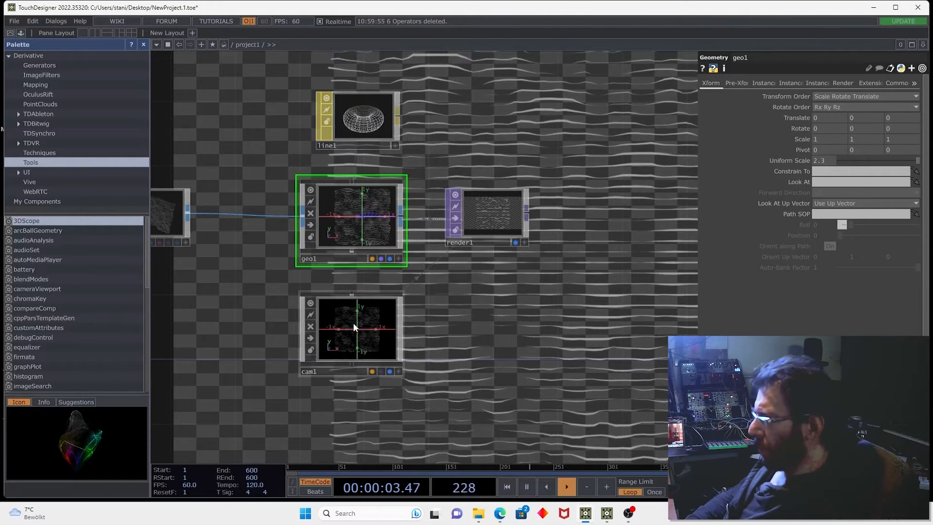
left_click(351, 330)
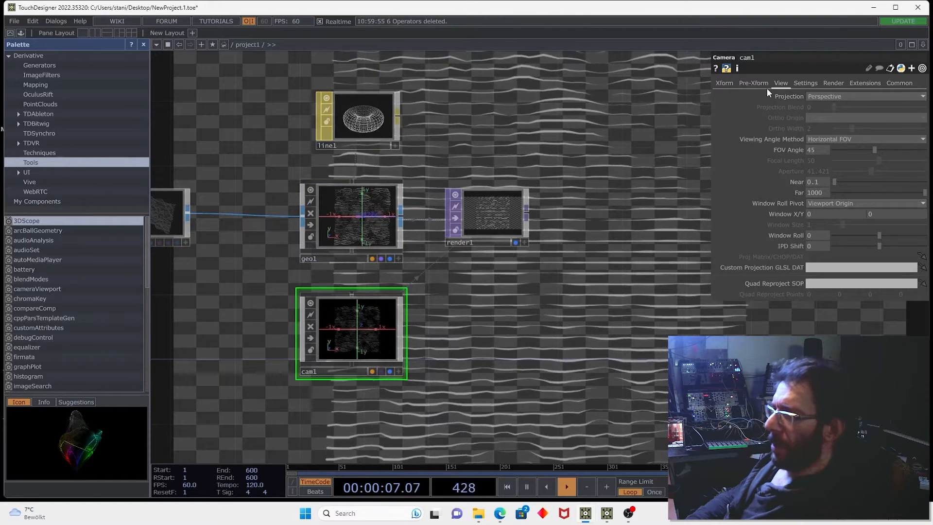
left_click(804, 82)
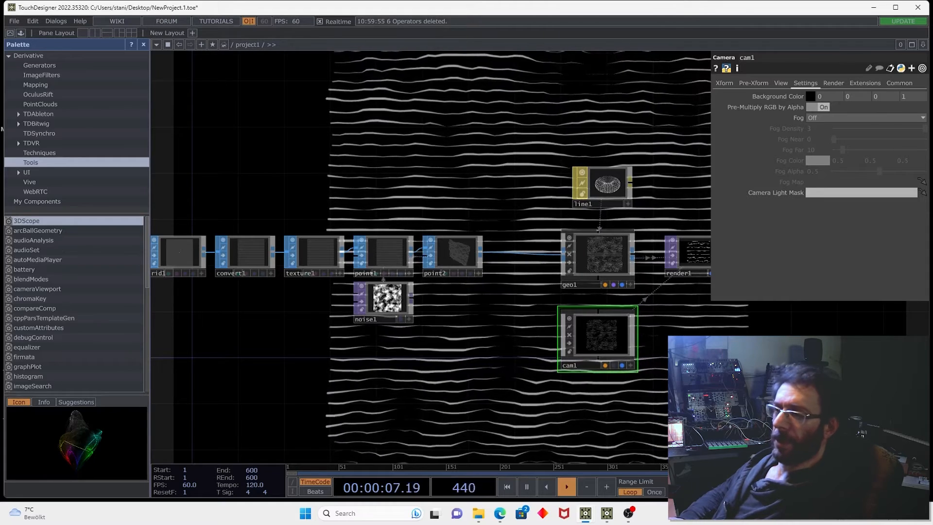
Tweak a cam1 setting so the wavy lines fill more of the render
left_click(506, 487)
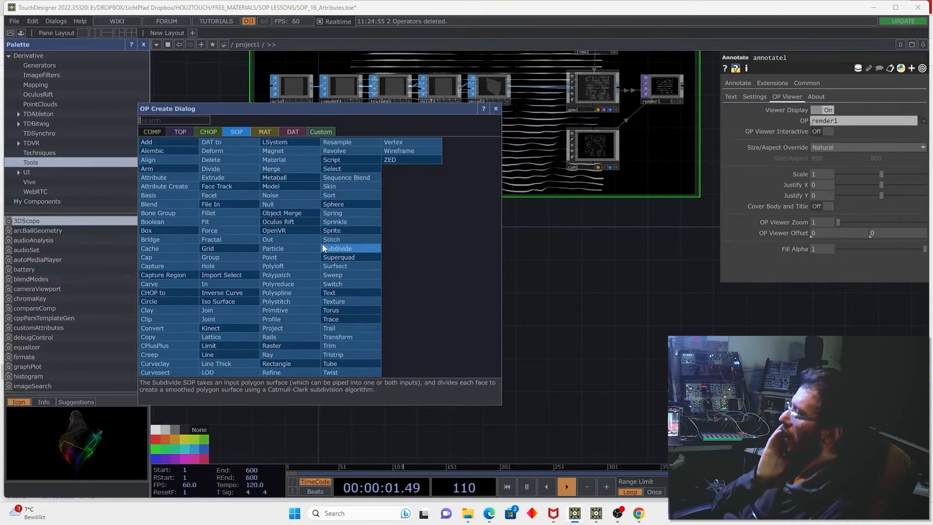
Create a Copy SOP with 9 copies, translate 0.7, rotate 43, uniform scale 0.8
type("co")
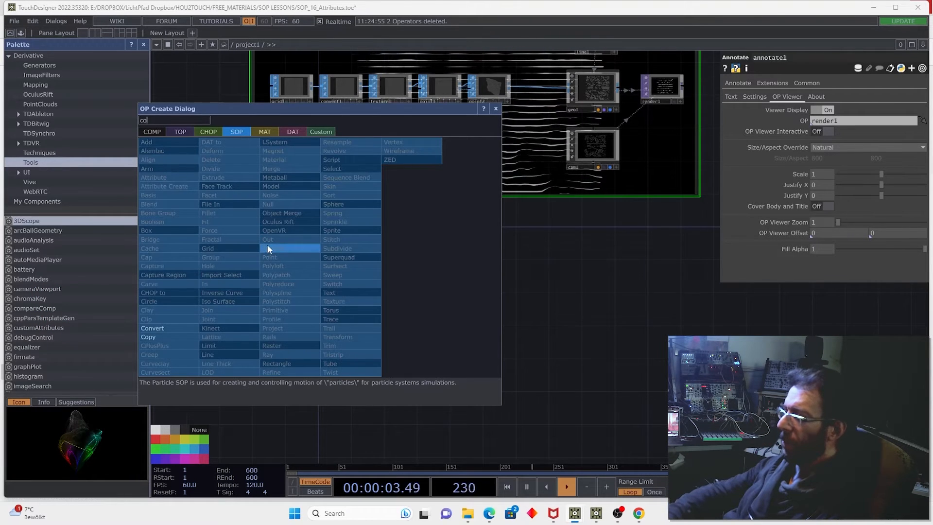
left_click(147, 338)
type("c")
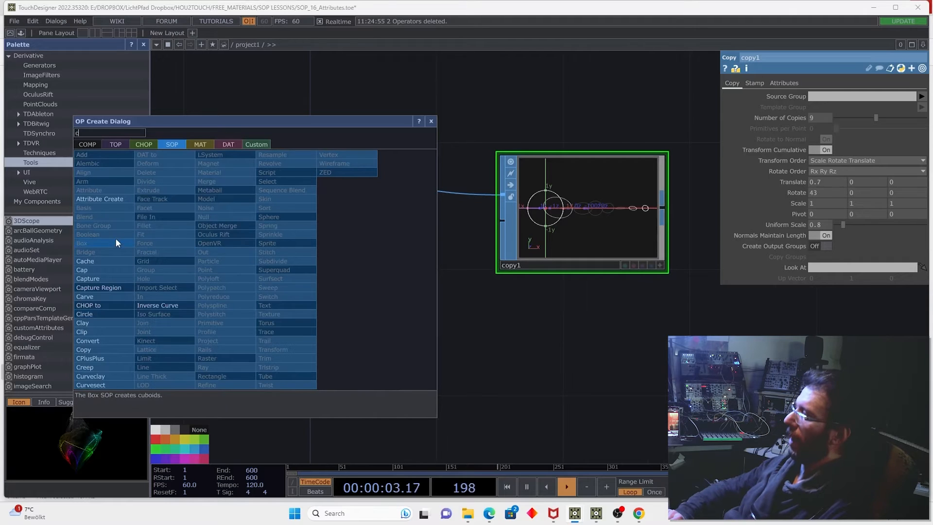
Create a polygon Circle SOP with 40 divisions and Compute Normals on
left_click(84, 314)
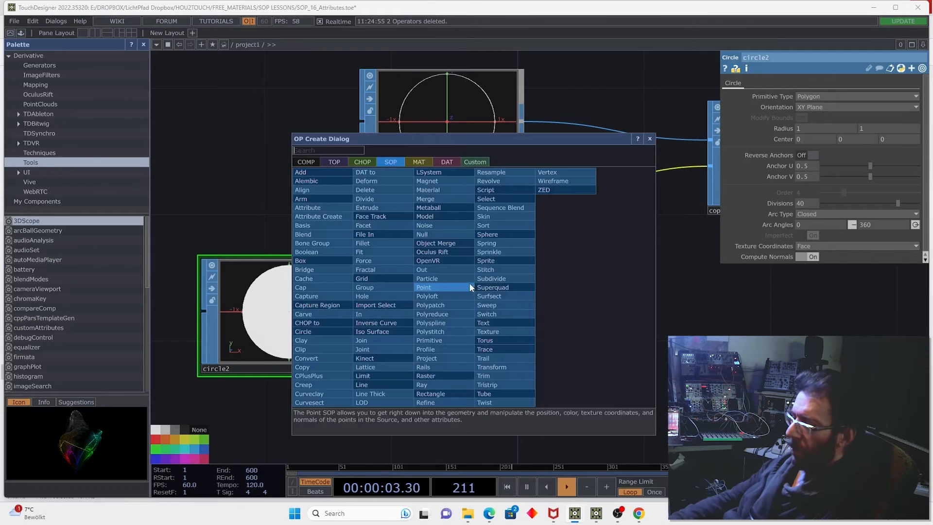
Add a Point SOP after circle2 with Add Normal set to me.inputPoint.x/y/z
left_click(423, 287)
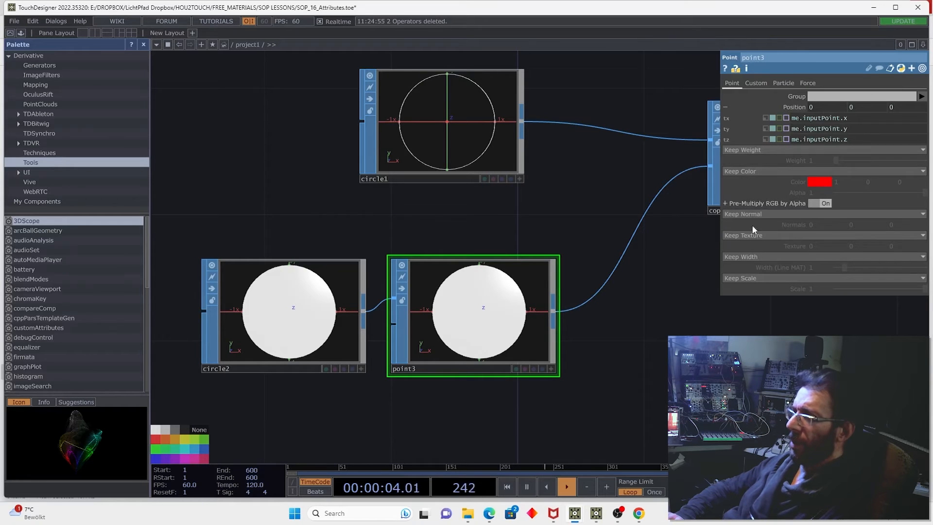
left_click(742, 214)
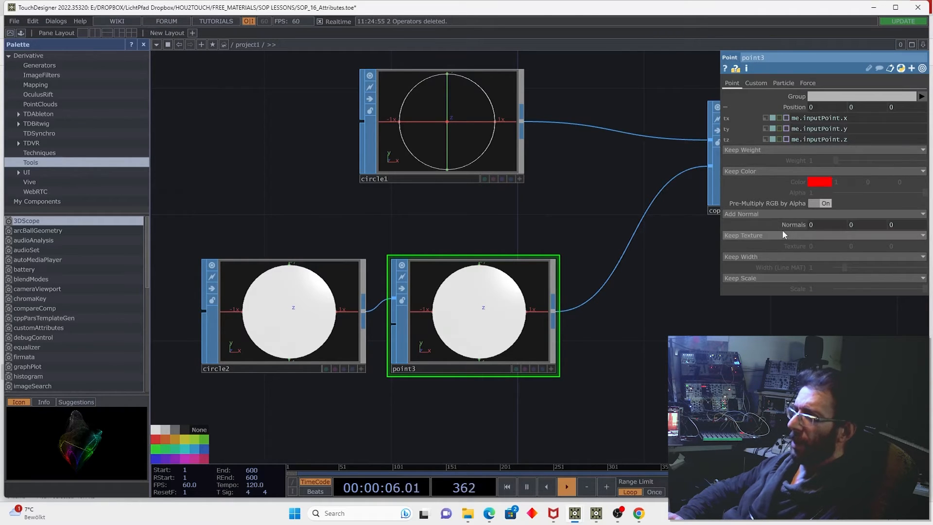
right_click(811, 224)
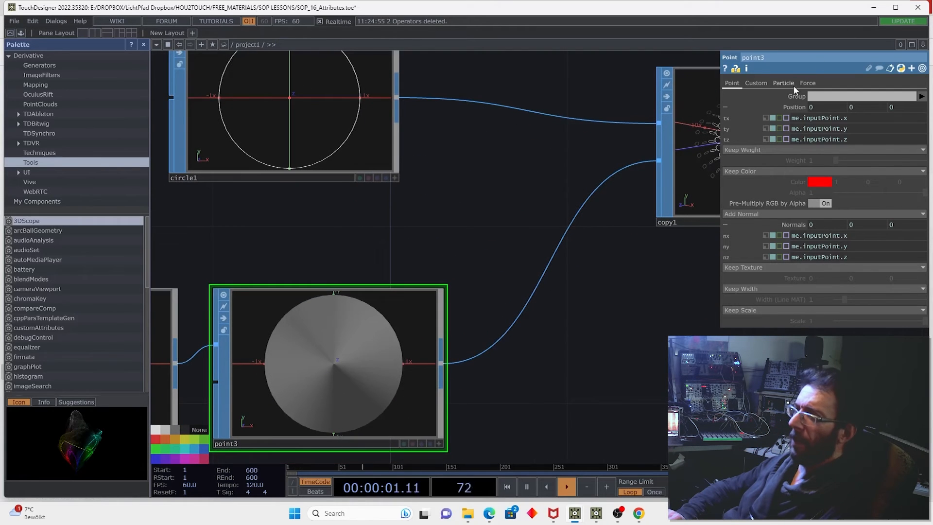
On point3's Particle page set Keep Up Vector to Add Up Vector and fill its values
left_click(783, 83)
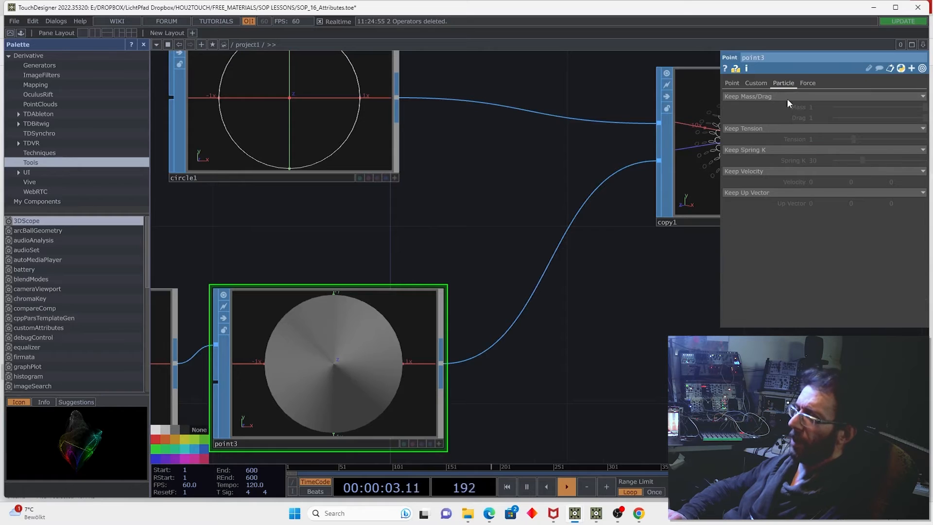
left_click(762, 192)
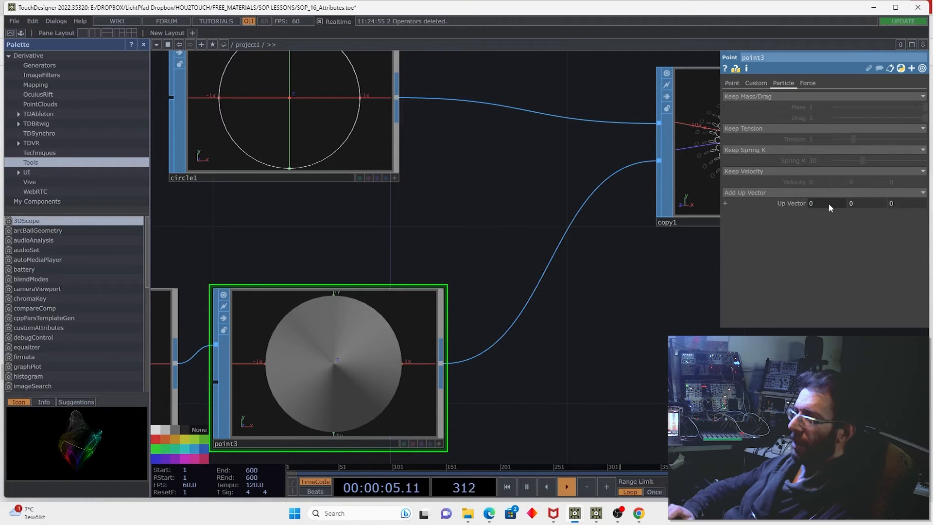
right_click(810, 203)
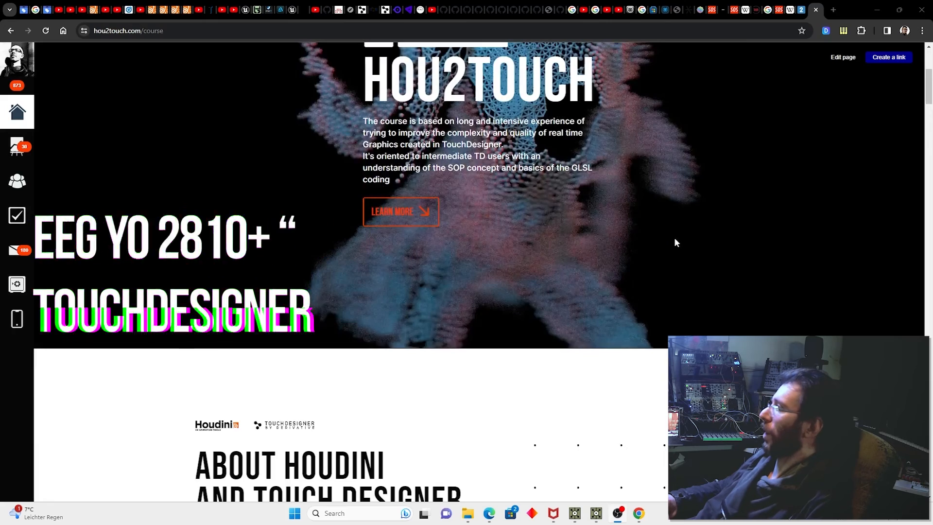
Scroll the hou2touch.com/course page through modules and FAQ down to the footer
scroll("down", 3)
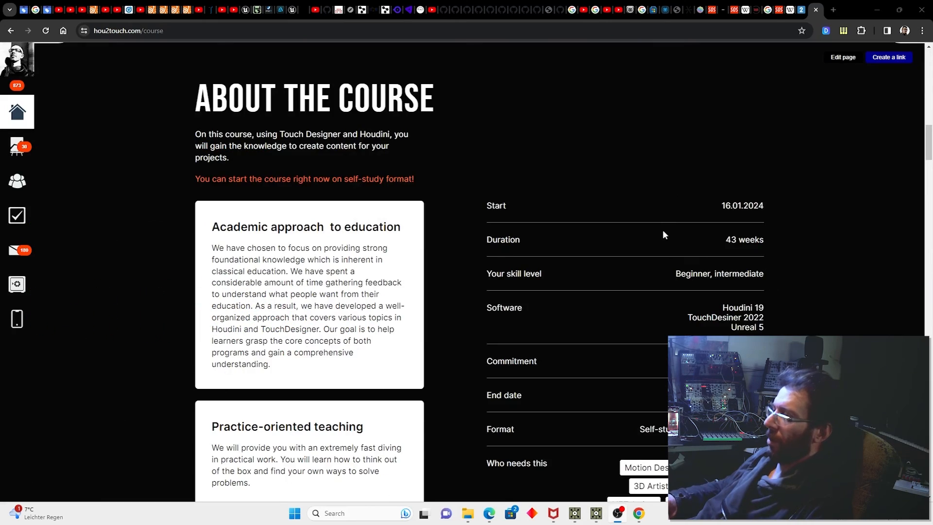
scroll("down", 3)
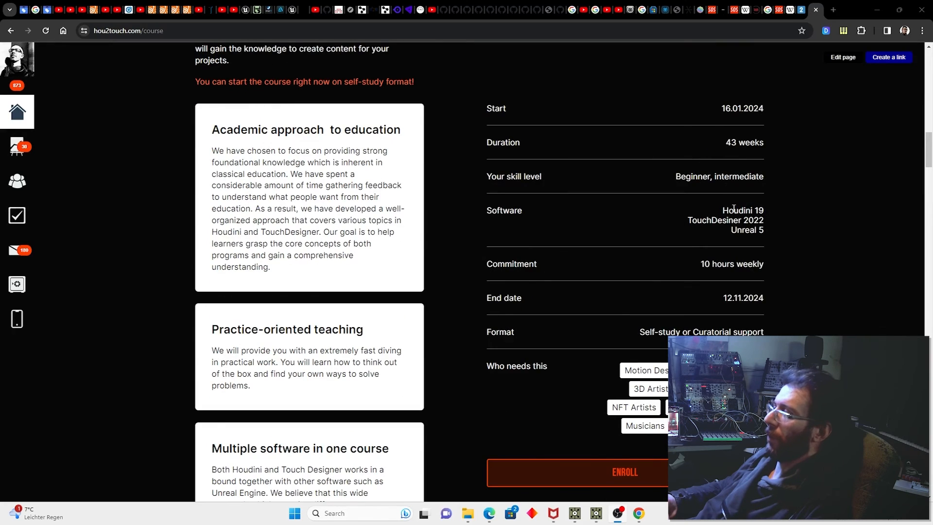
scroll("down", 3)
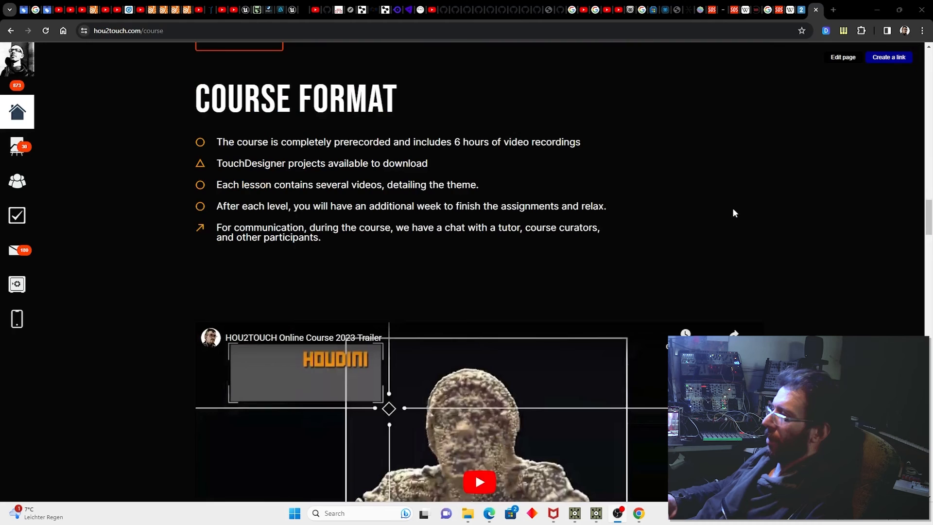
scroll("down", 3)
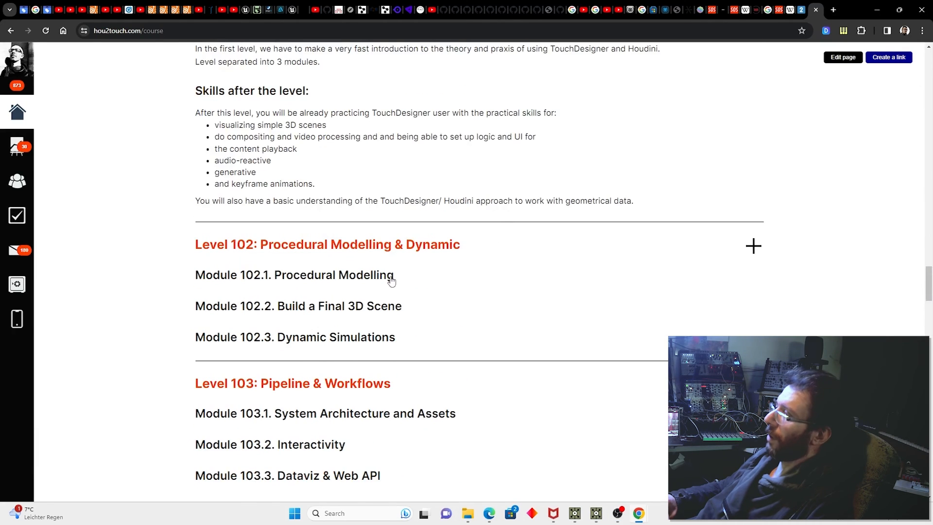
scroll("down", 3)
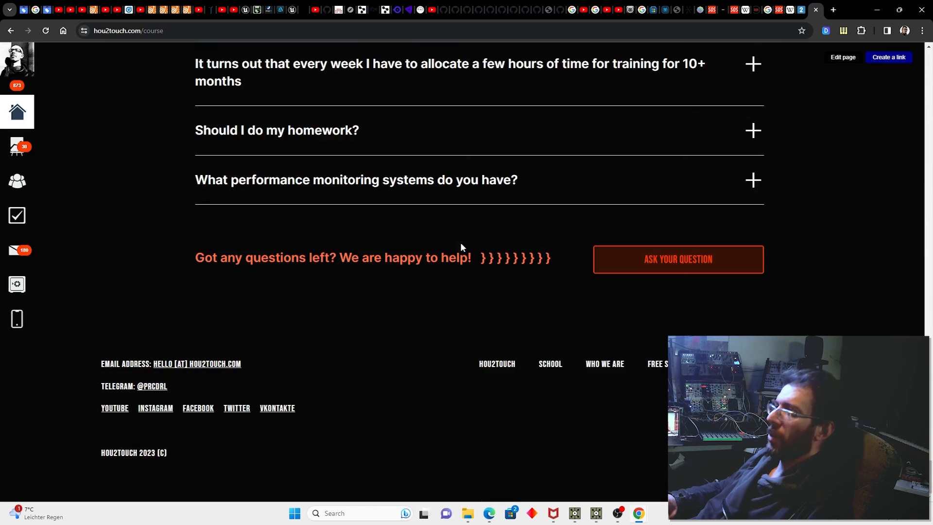